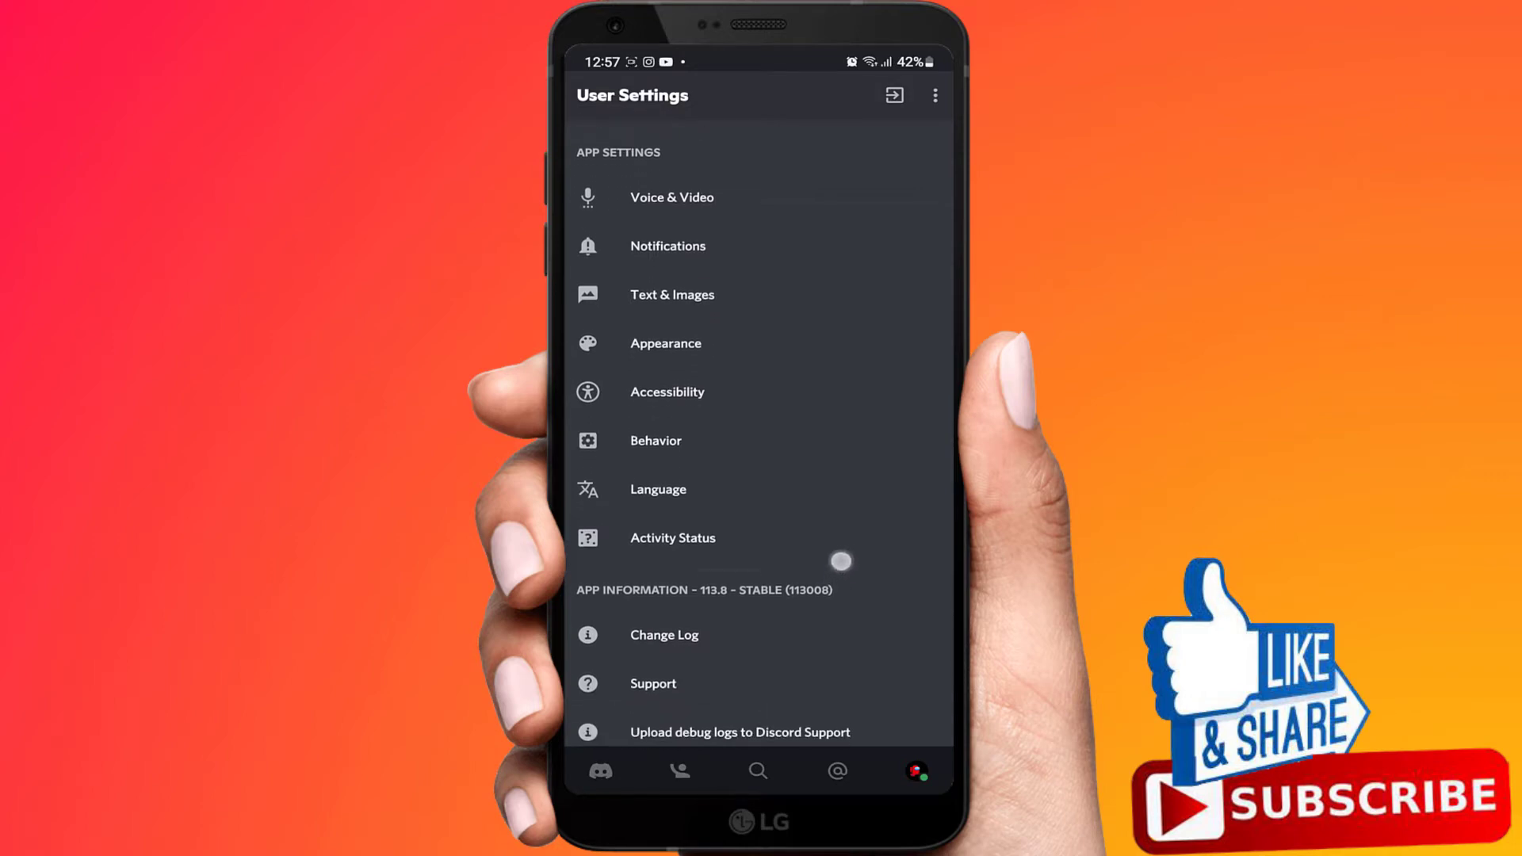
Step: Open the Behavior page under App Settings in User Settings
{"action": "scroll", "scroll_direction": "down", "scroll_amount": 3}
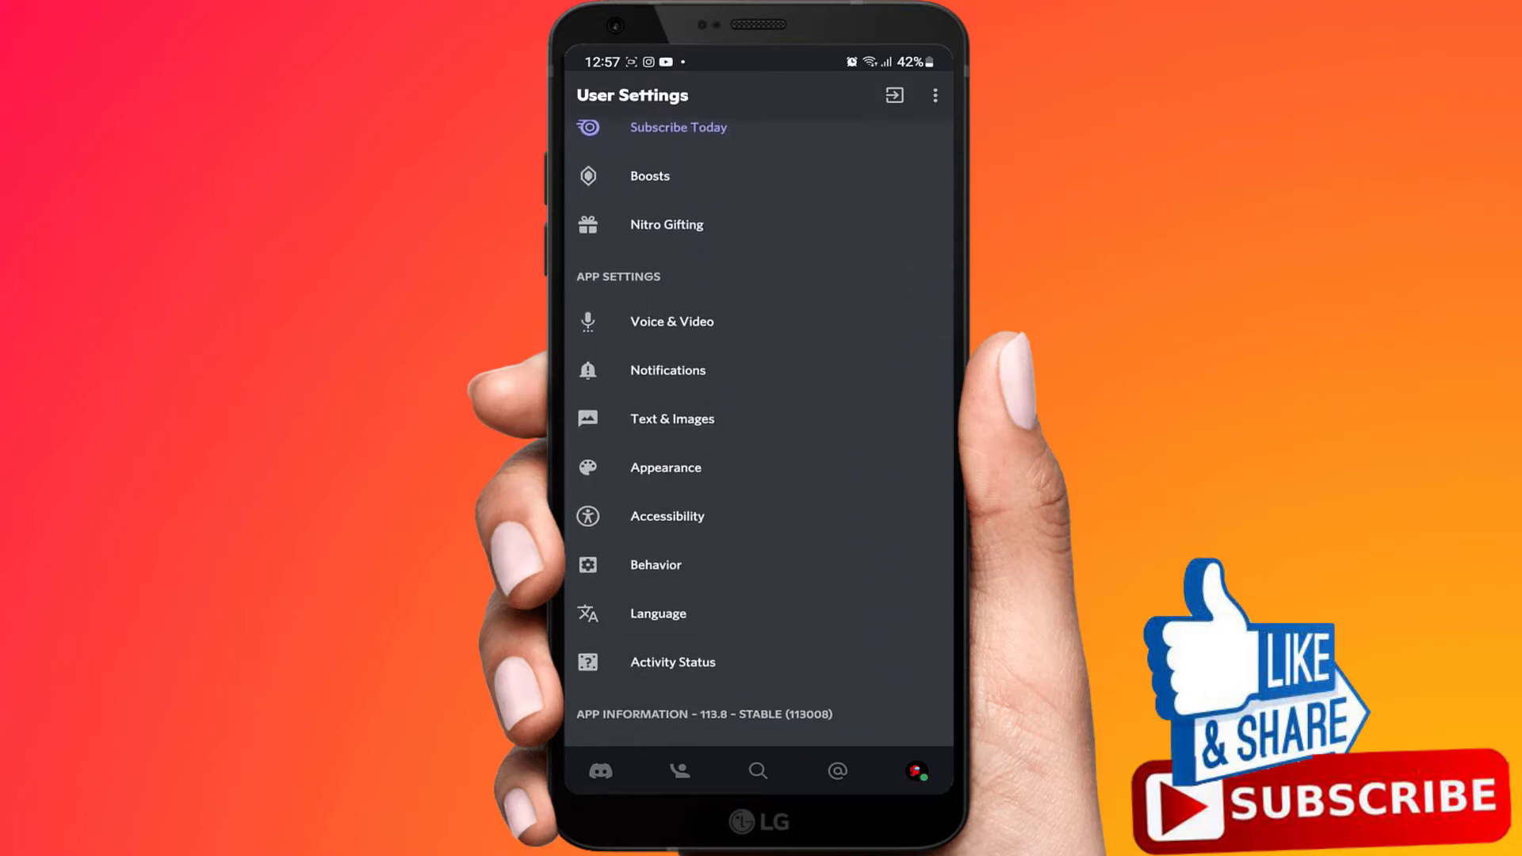
{"action": "left_click", "coordinate": [655, 564]}
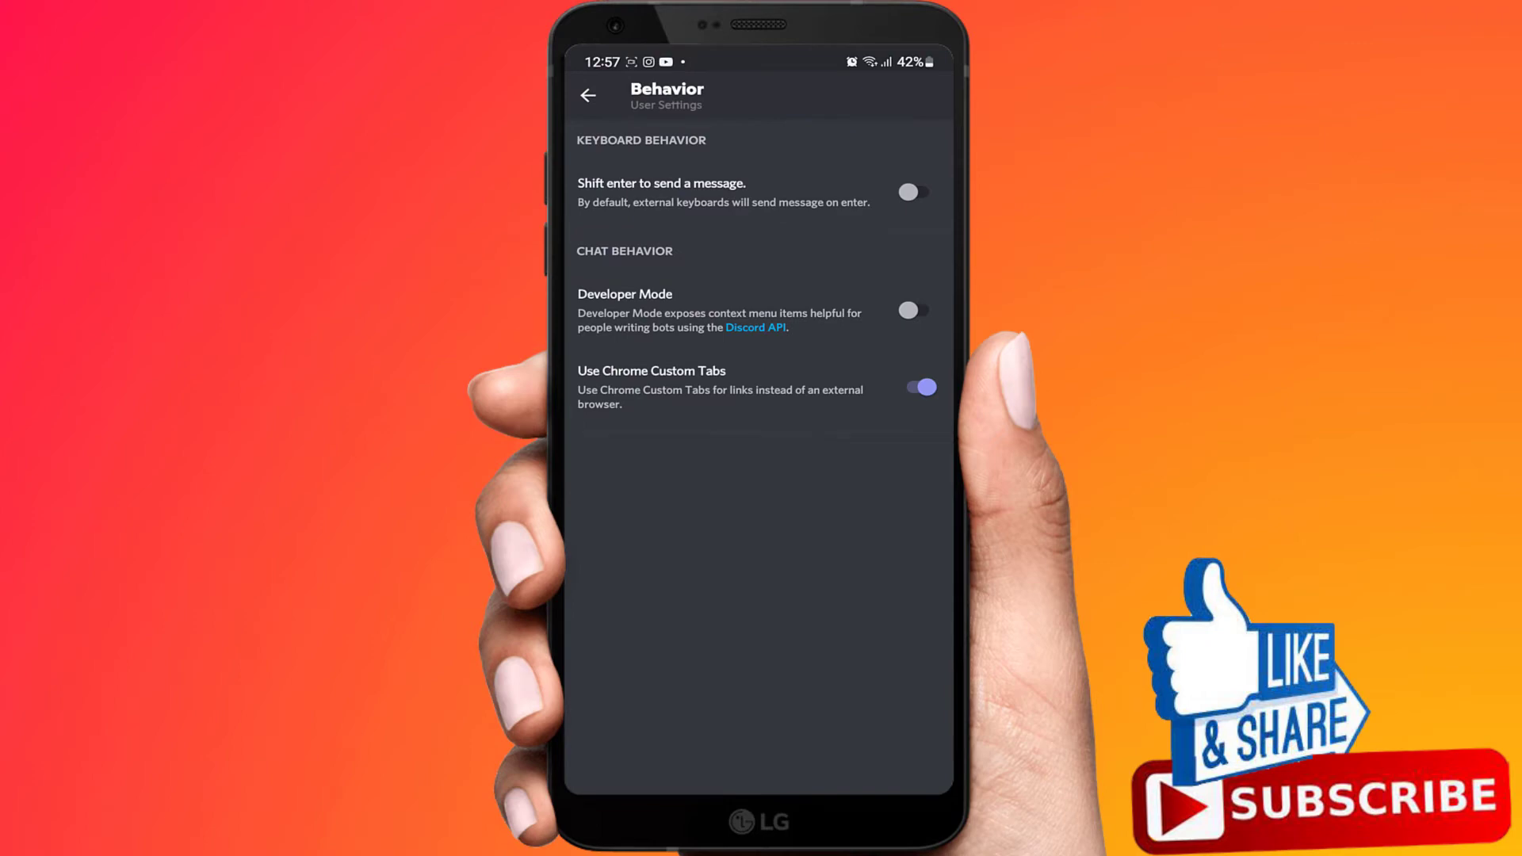
Step: Switch Developer Mode on and go back to the User Settings list
{"action": "left_click", "coordinate": [913, 311]}
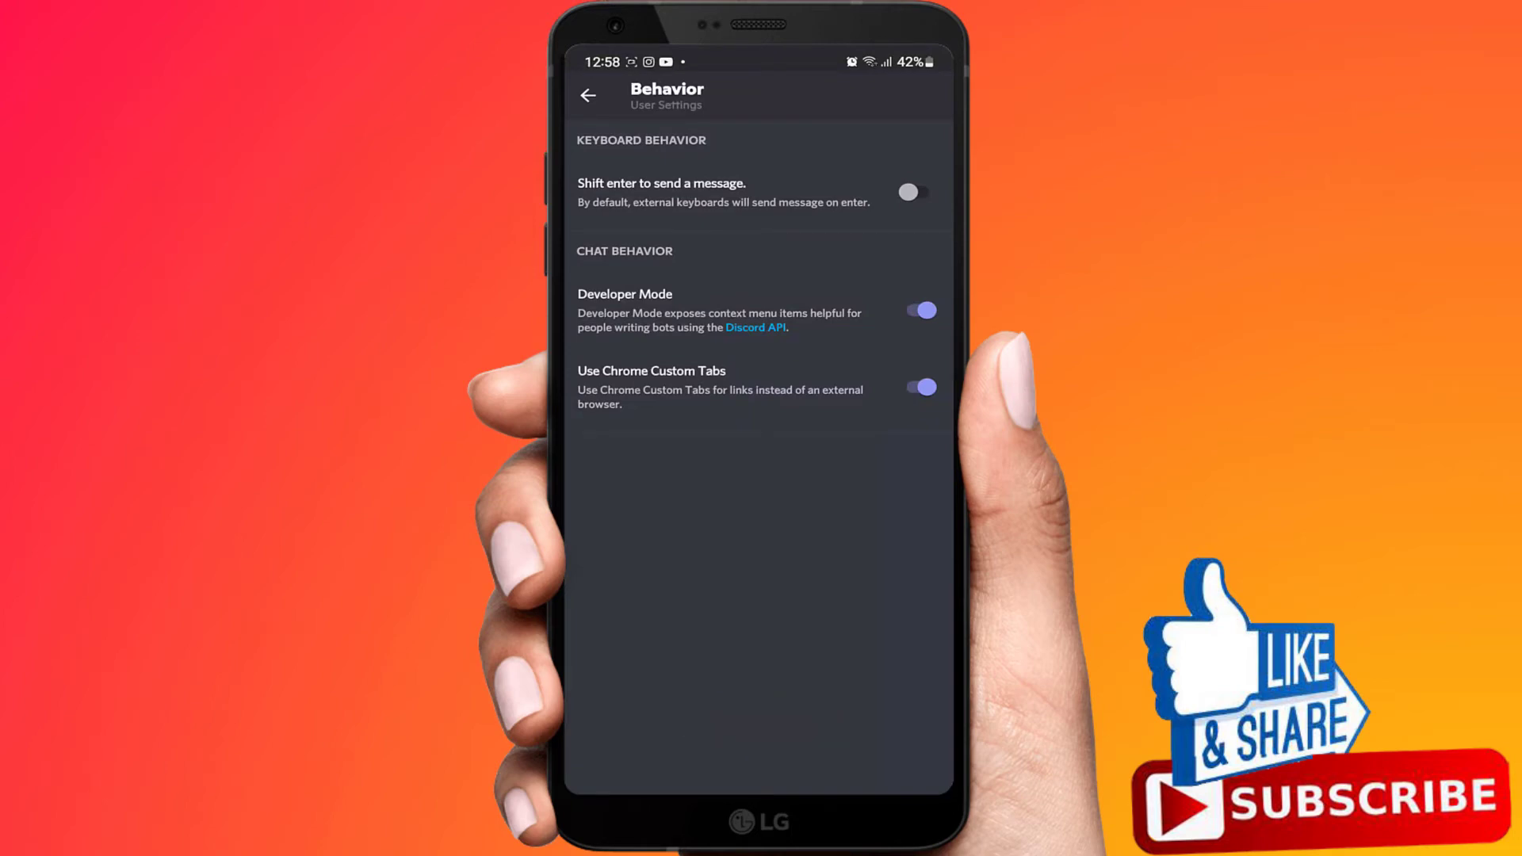
{"action": "left_click", "coordinate": [589, 95]}
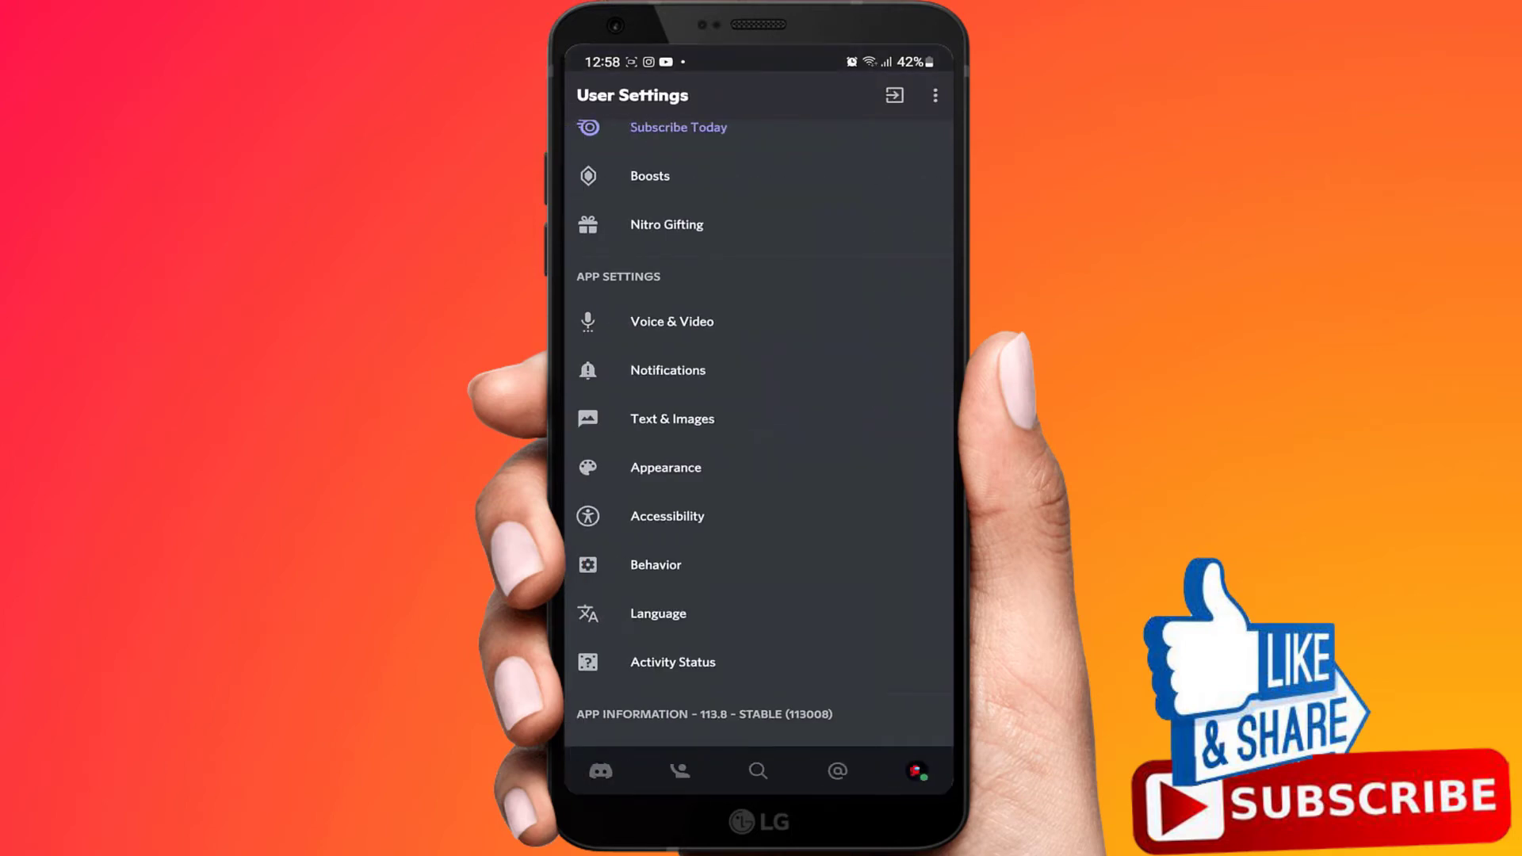
Step: Return to the Test server and bring up your own profile's Developer Mode section with Copy ID
{"action": "left_click", "coordinate": [893, 95]}
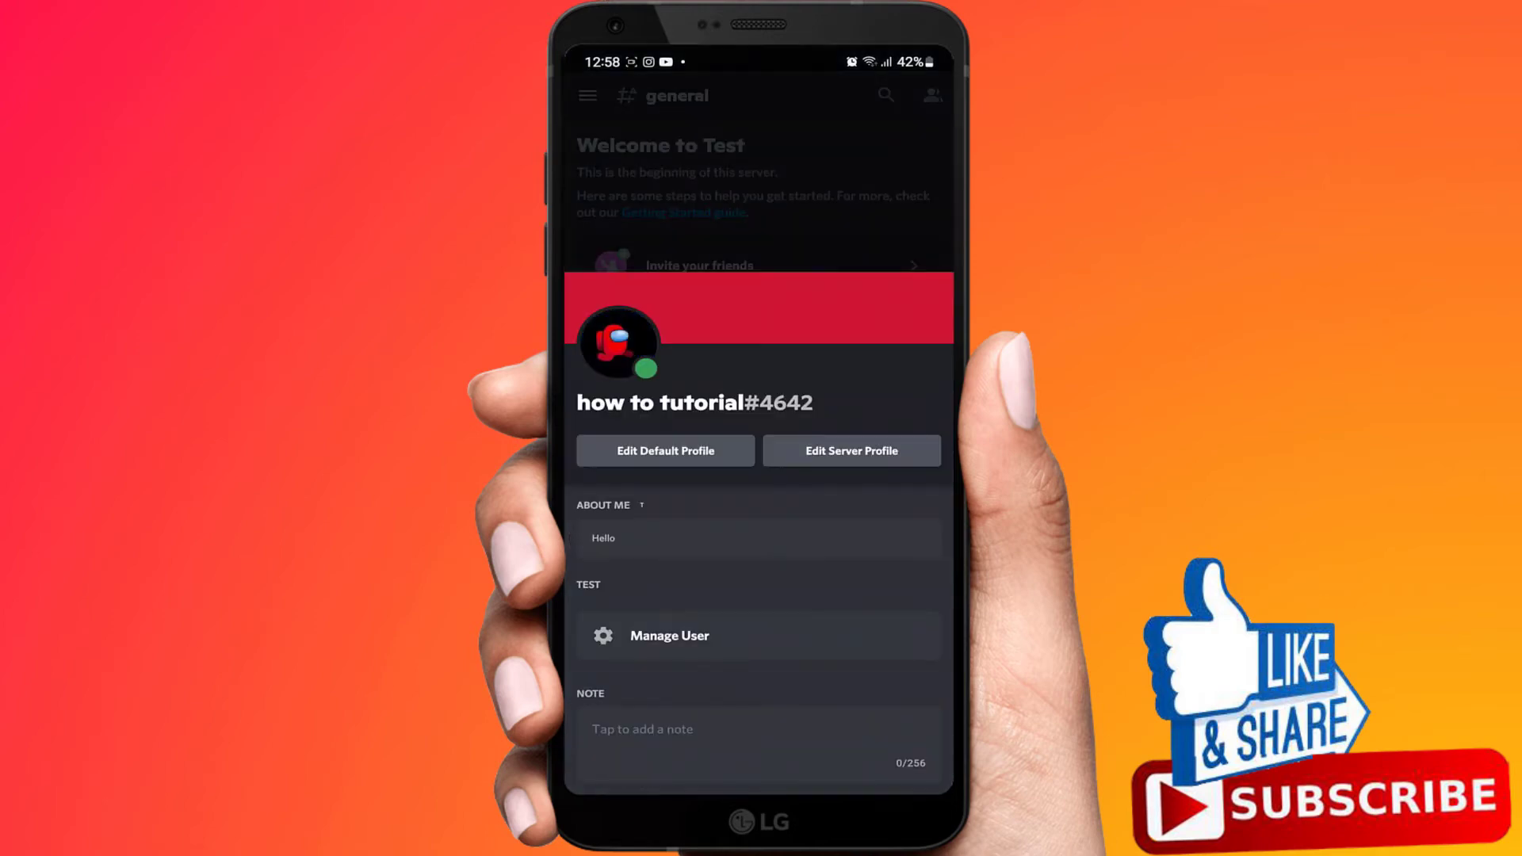
{"action": "scroll", "scroll_direction": "down", "scroll_amount": 3}
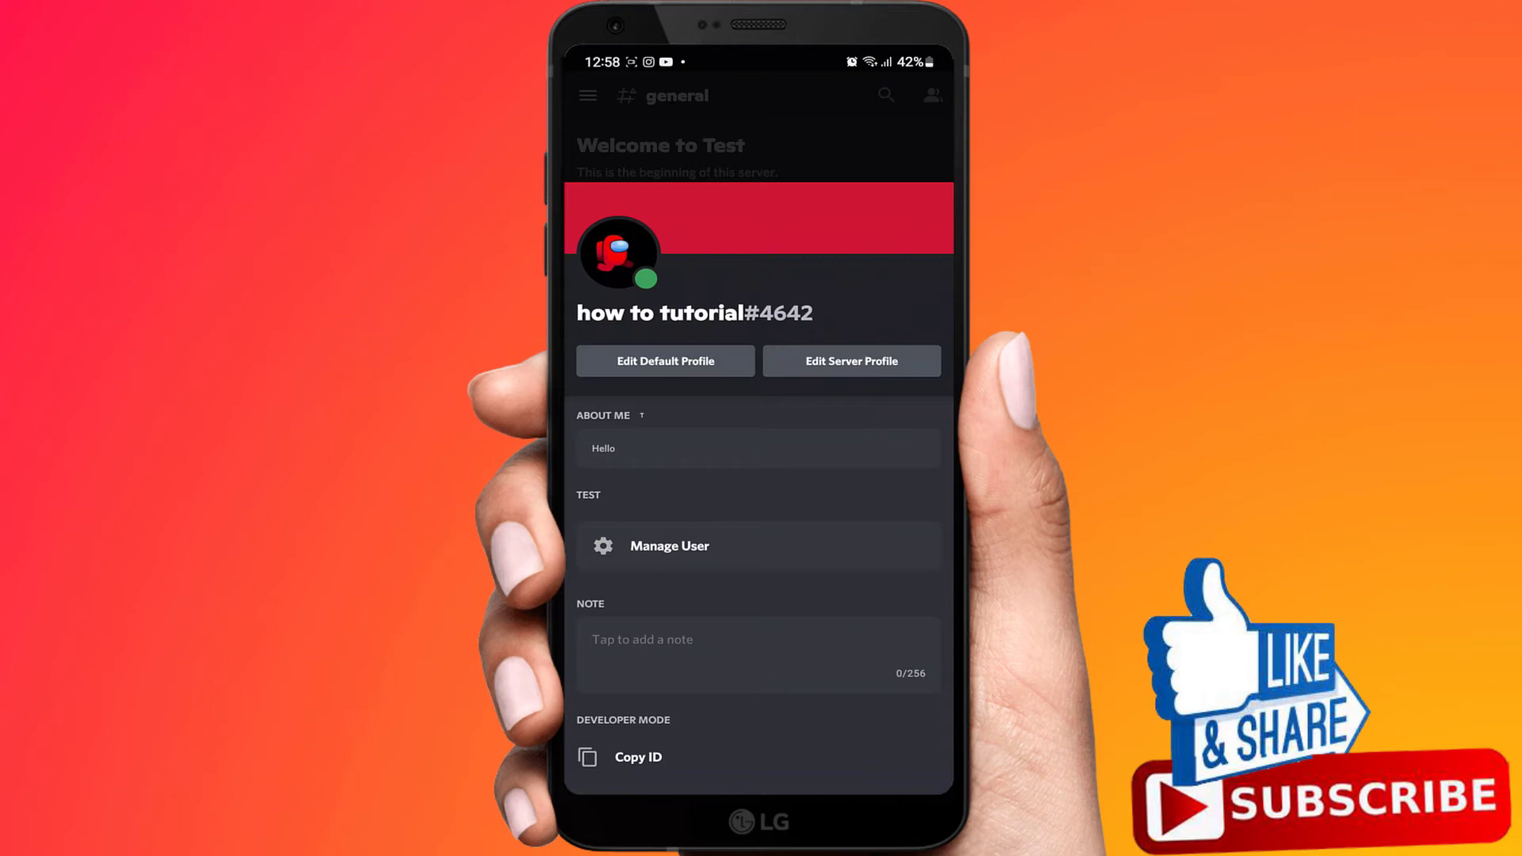
Step: Copy the user ID, paste it into the general channel's message box, and send it
{"action": "left_click", "coordinate": [638, 756]}
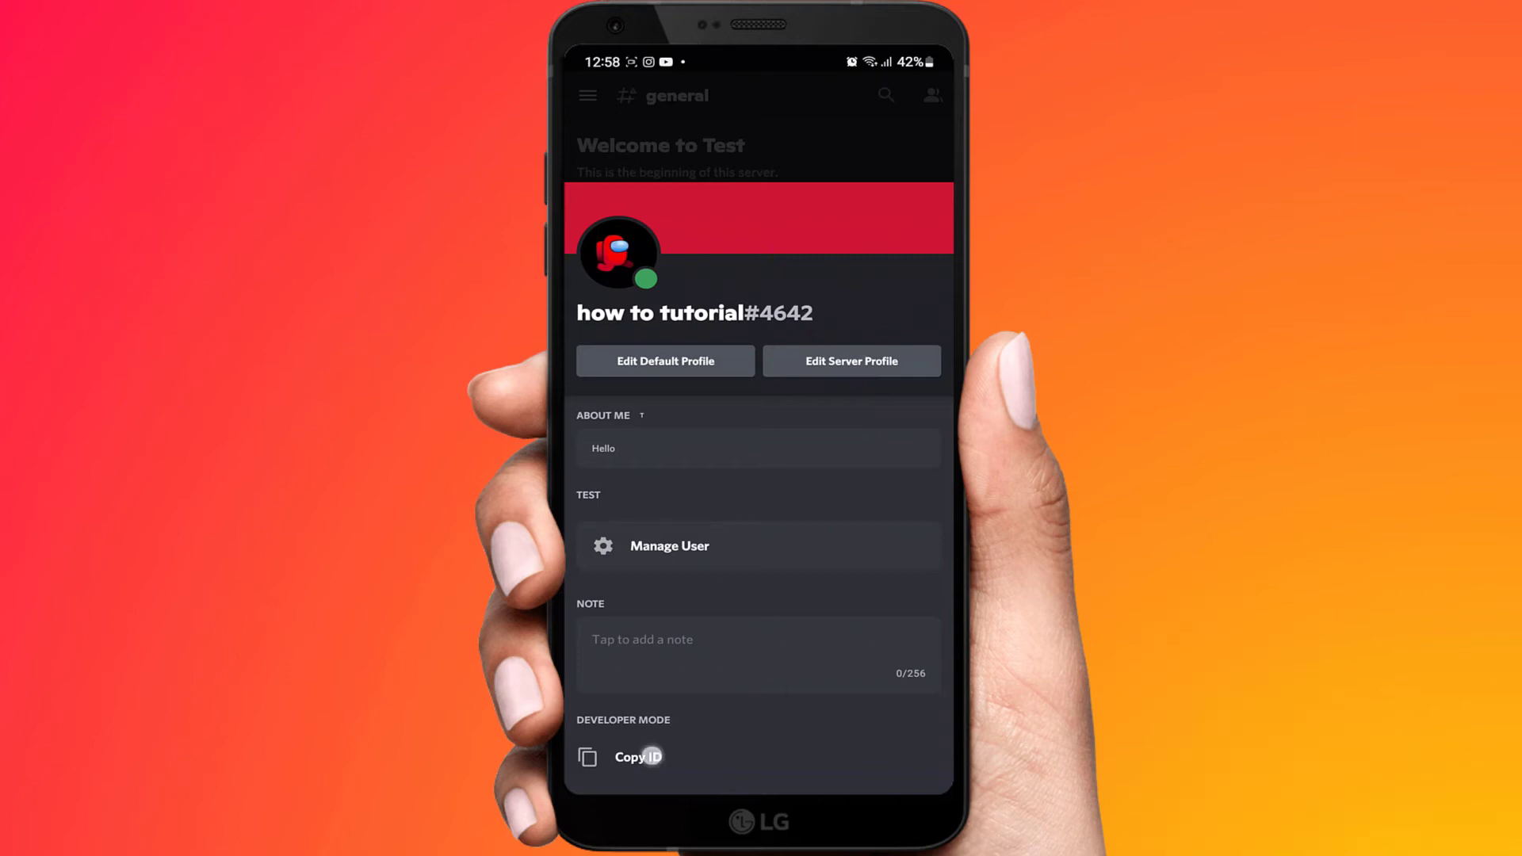
{"action": "left_click", "coordinate": [638, 757]}
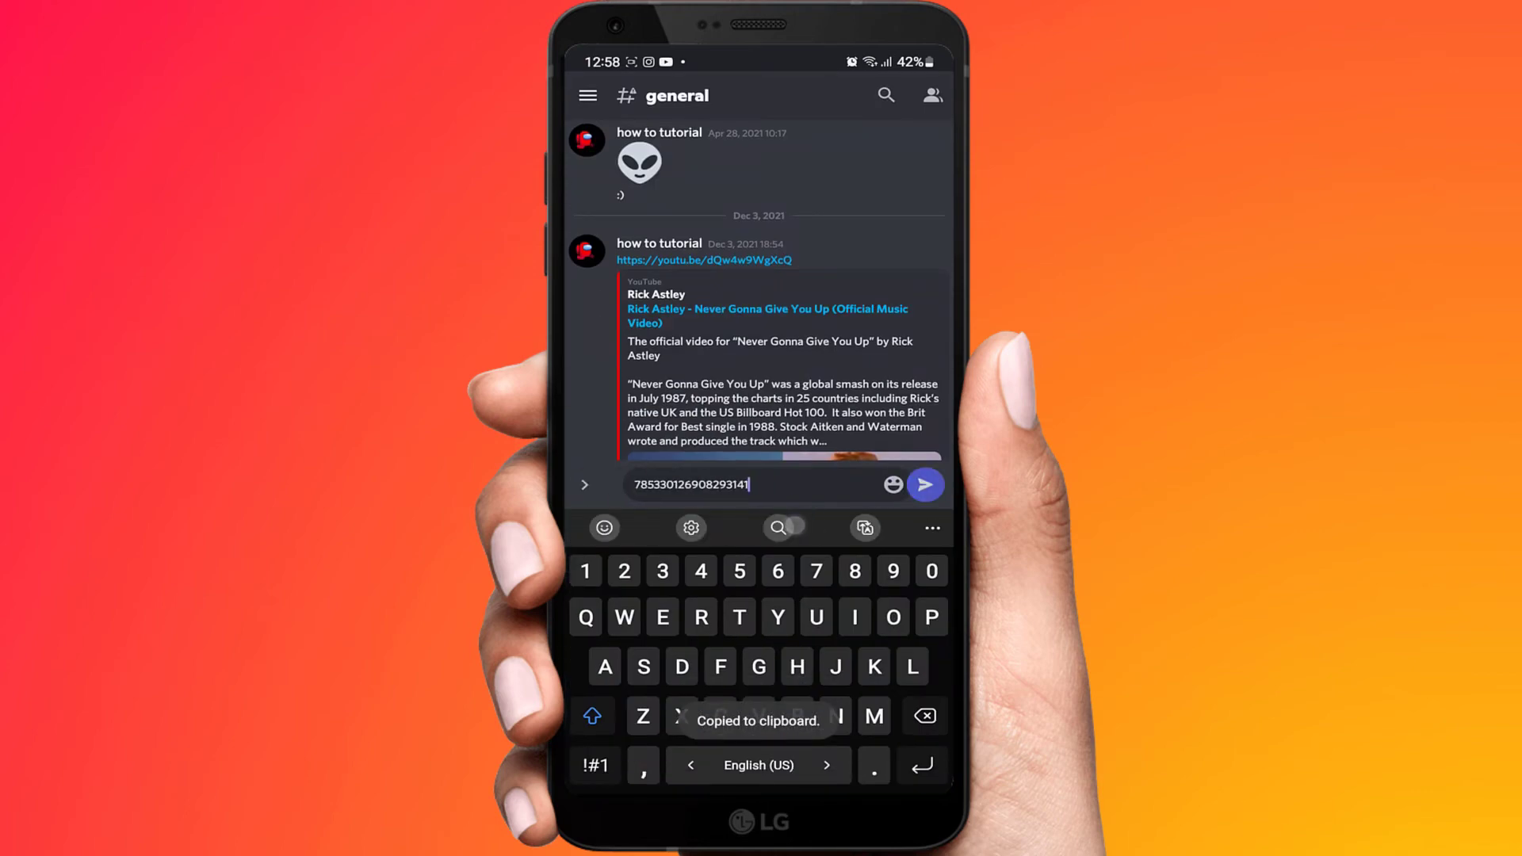
{"action": "left_click", "coordinate": [923, 486]}
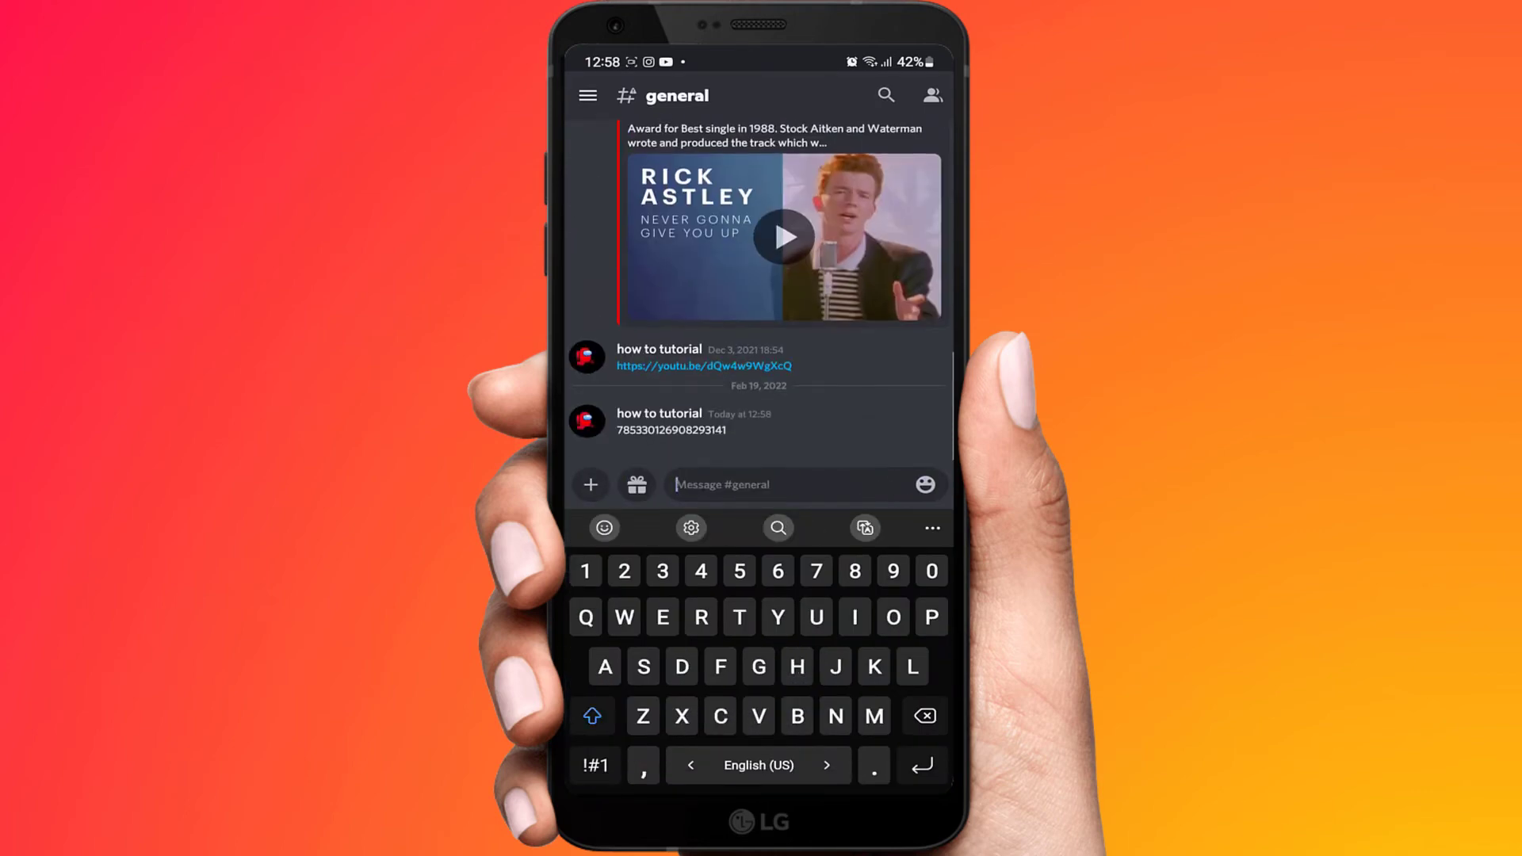